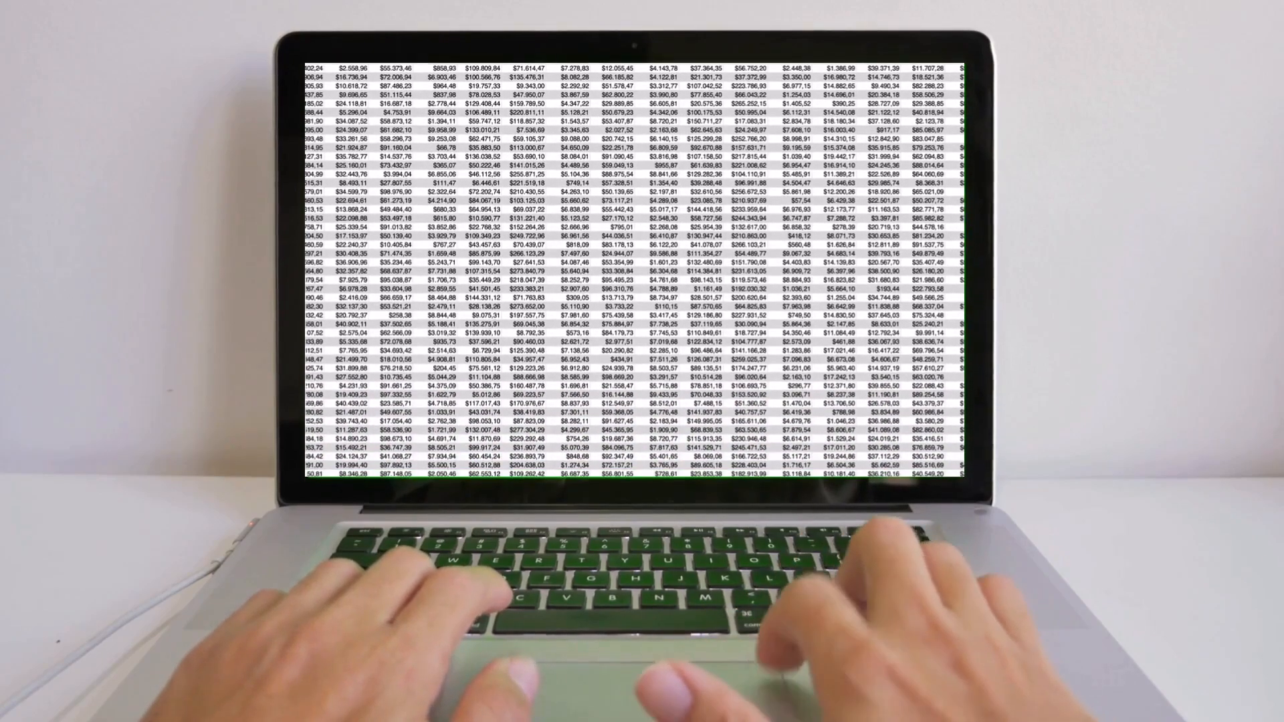
Step: Make cell A1 the target for the imported data
scroll(down, 3)
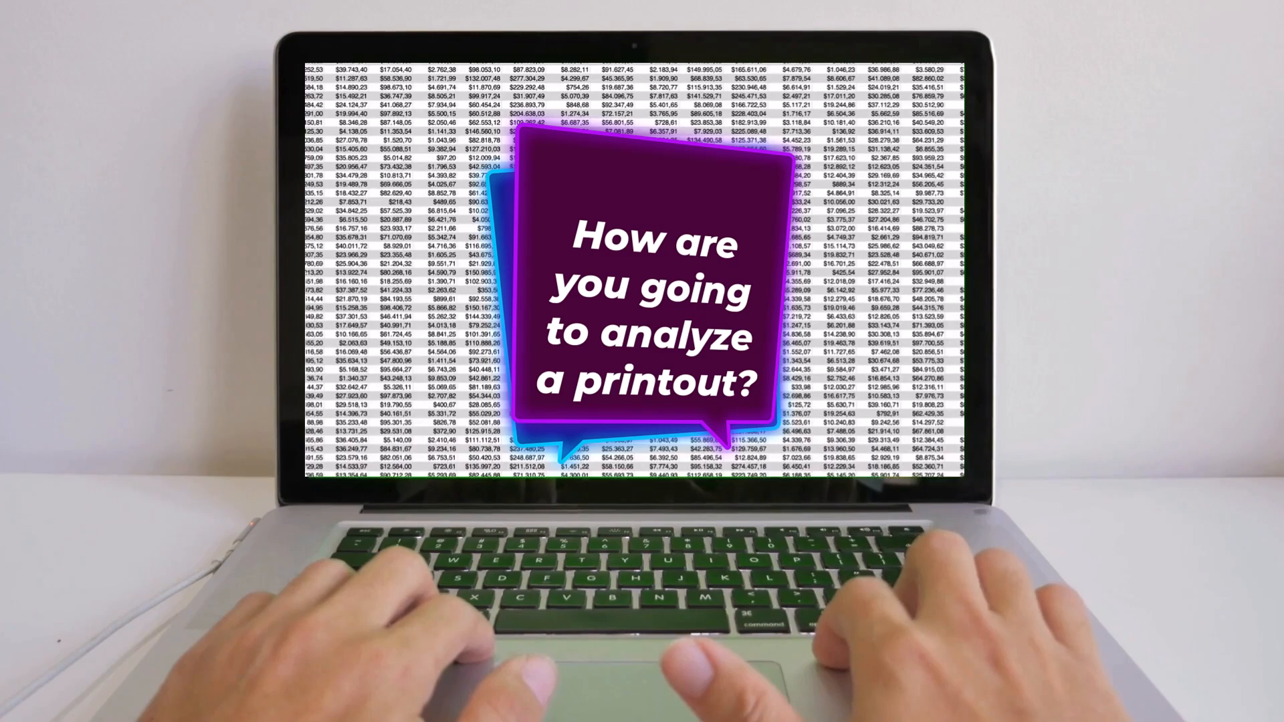
scroll(down, 3)
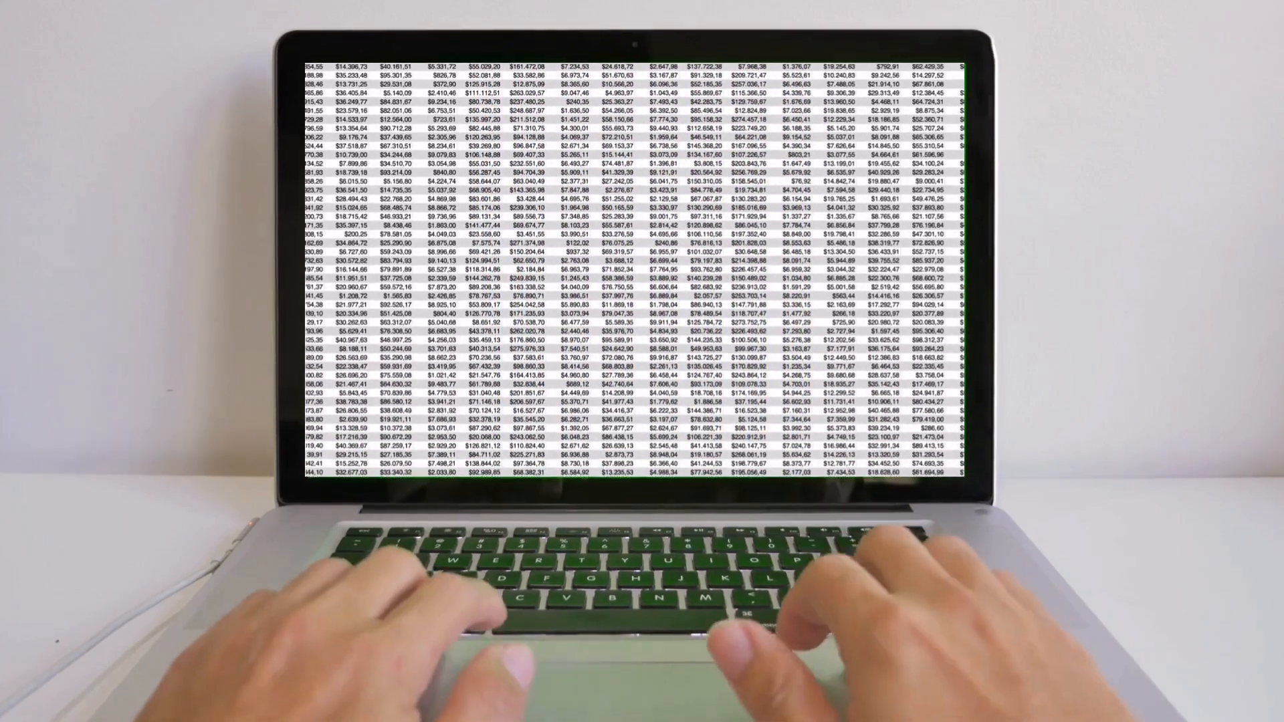
scroll(down, 3)
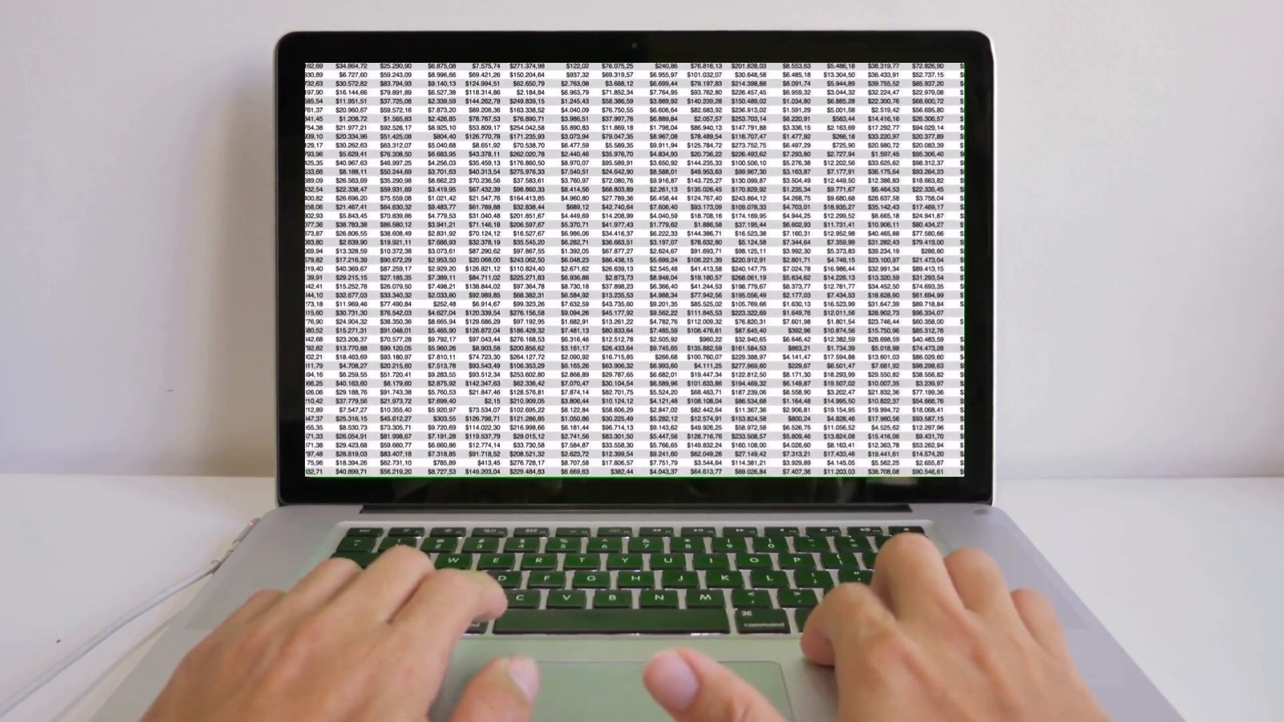
scroll(down, 3)
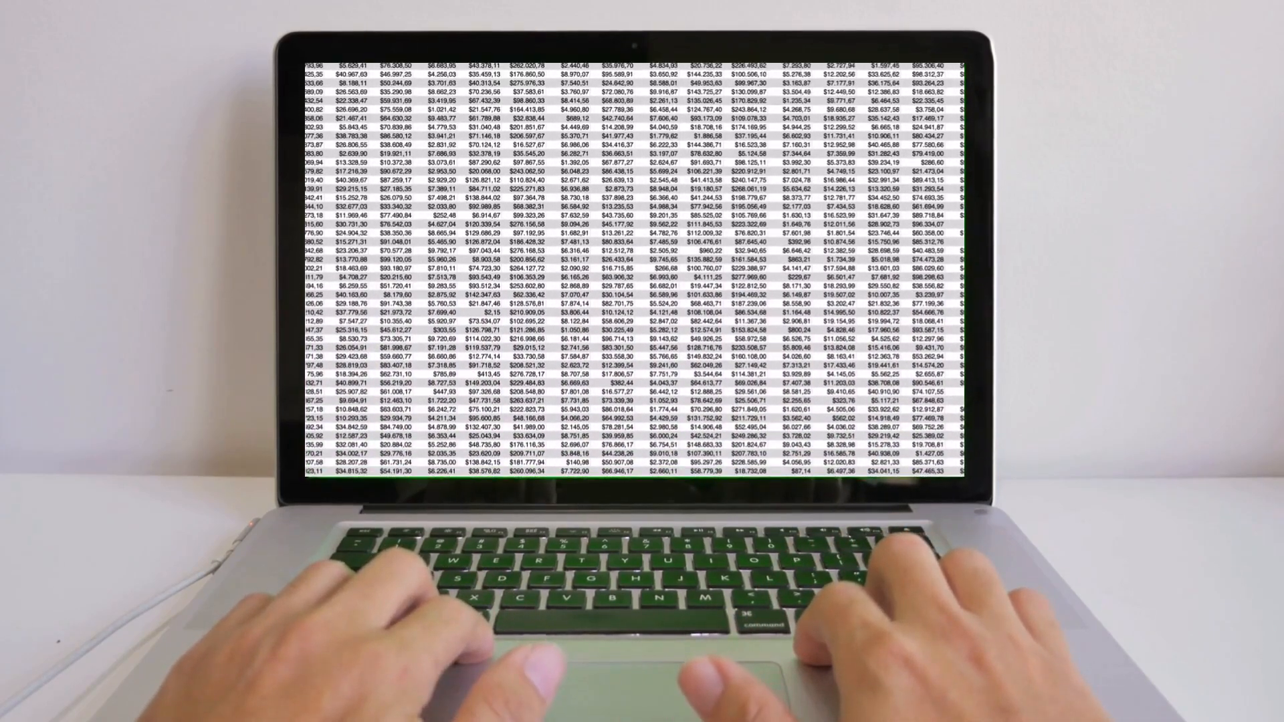
scroll(down, 3)
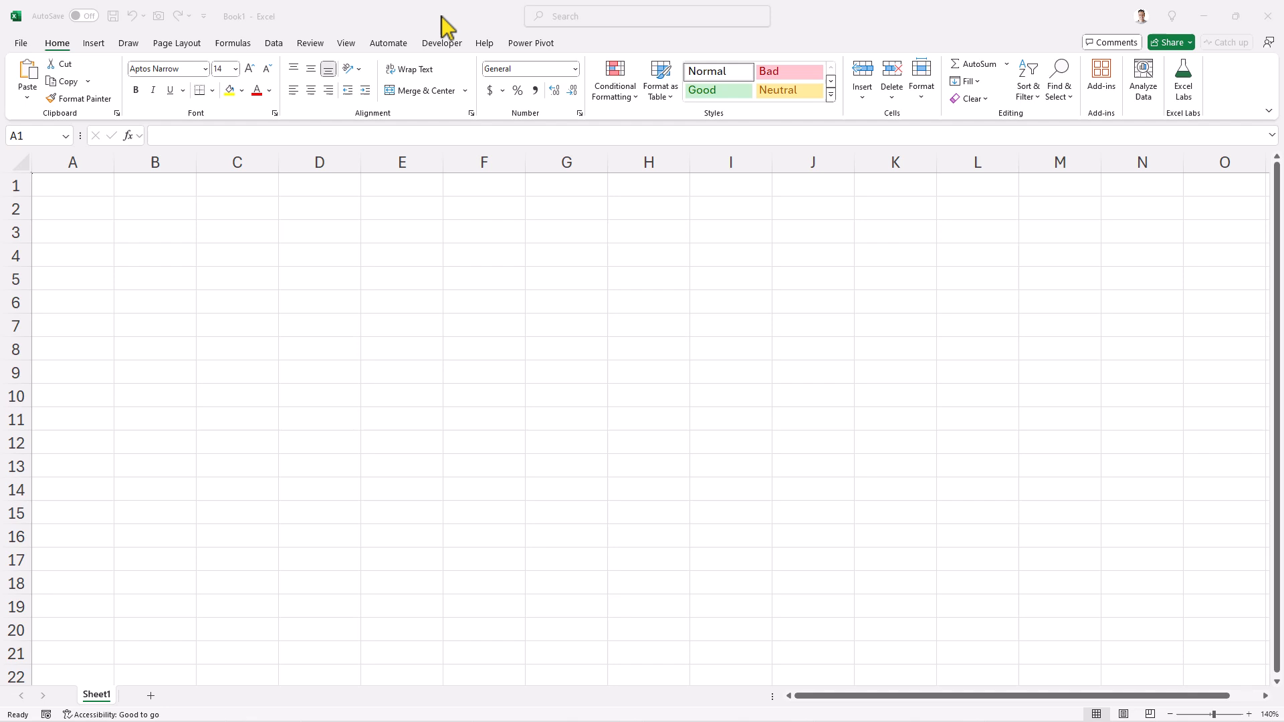
click(73, 184)
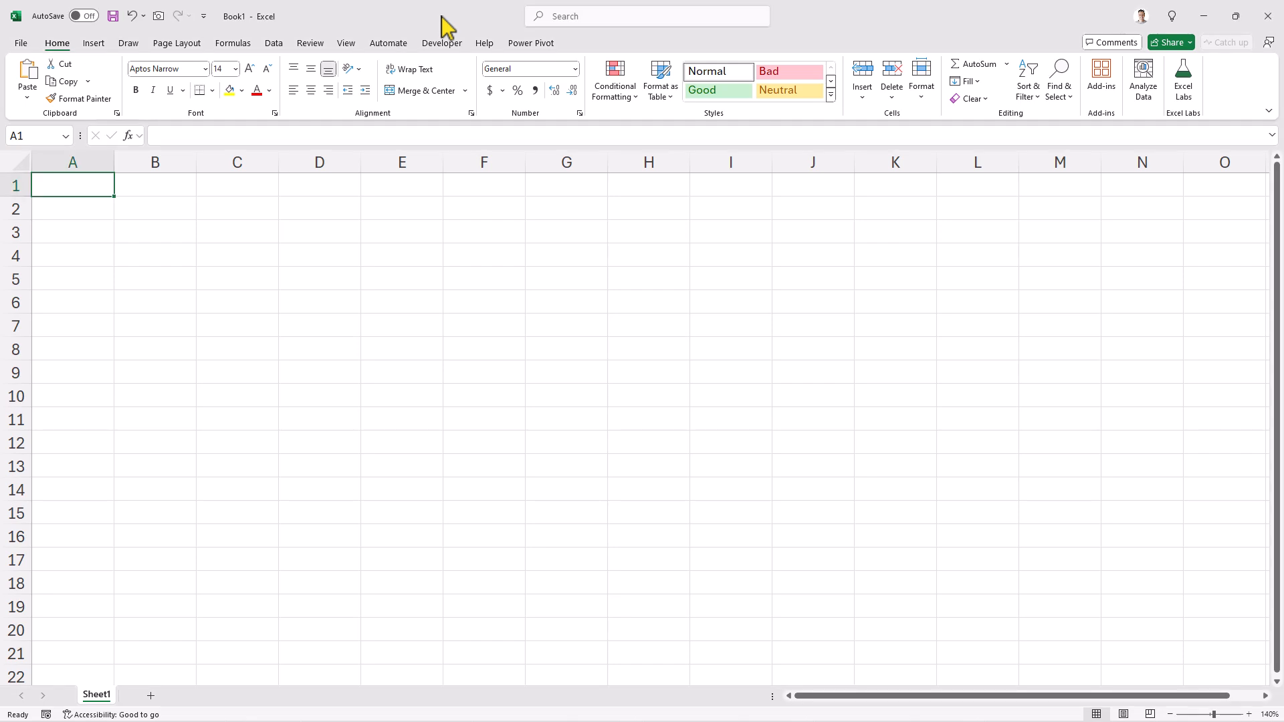
mouse_move(287, 49)
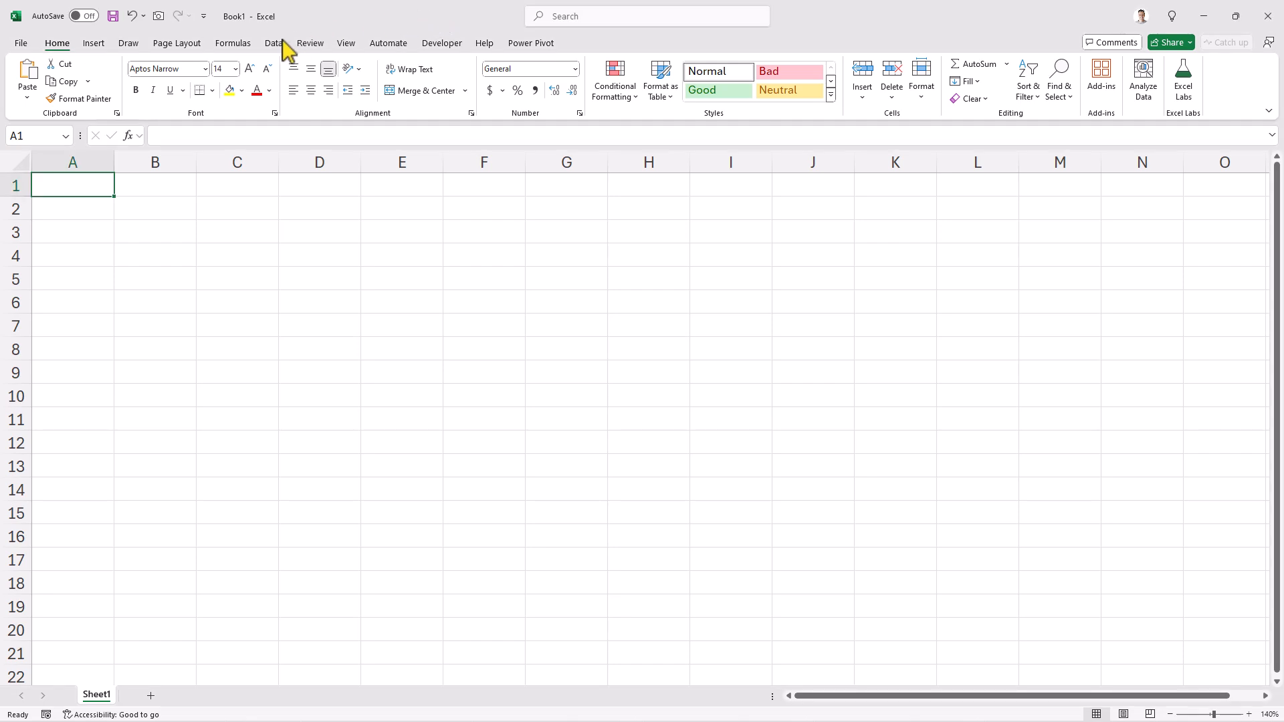
Step: Submit DatasetOCR.jpg through Data > From Picture > Picture From File for conversion
click(274, 43)
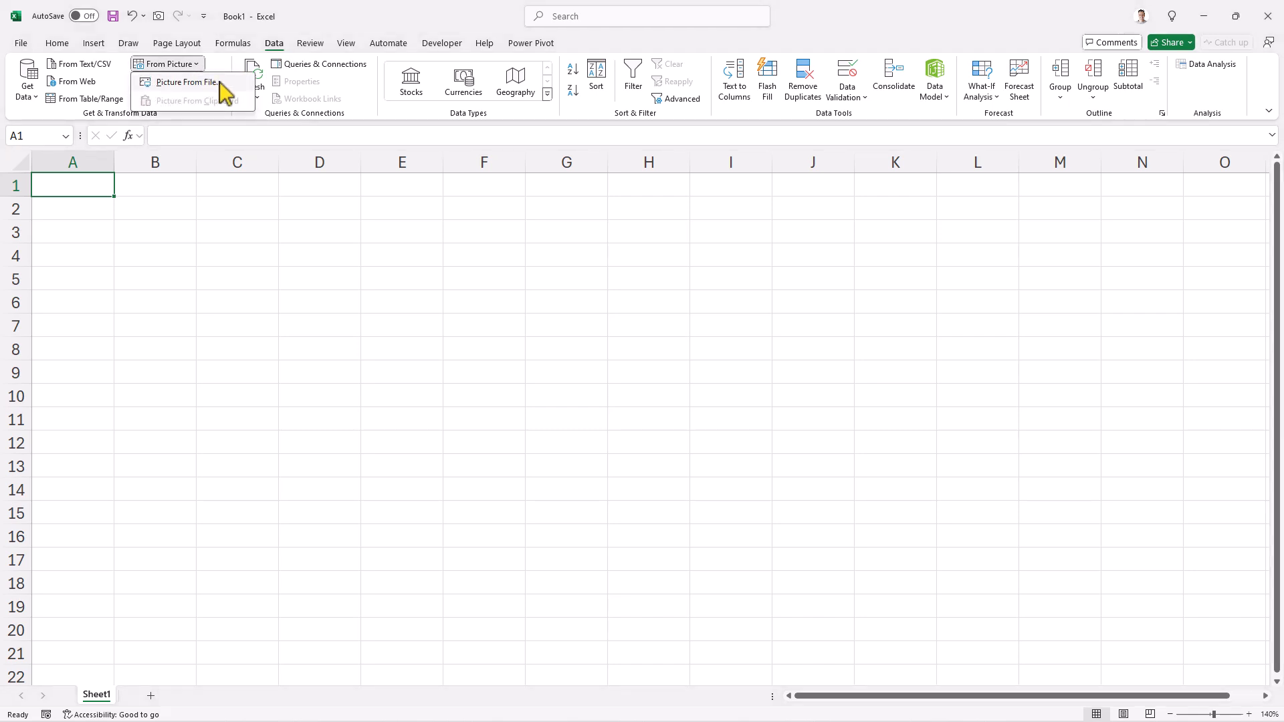
click(183, 82)
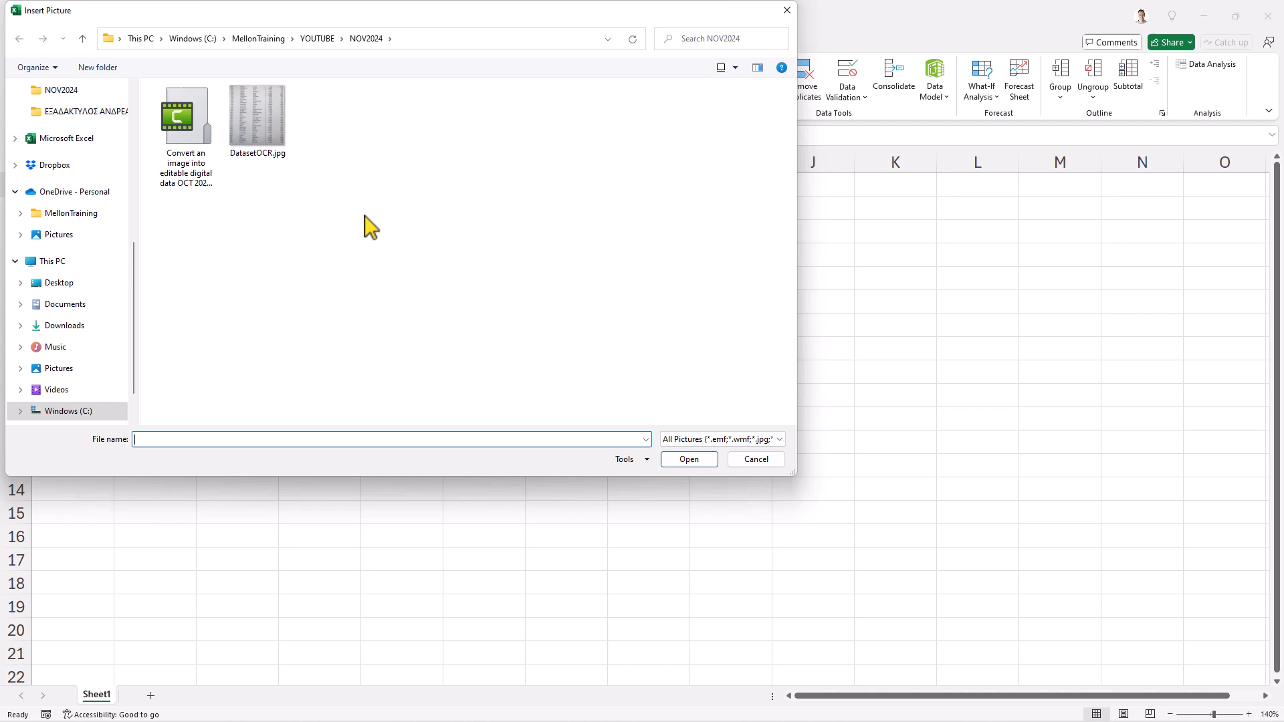
click(257, 115)
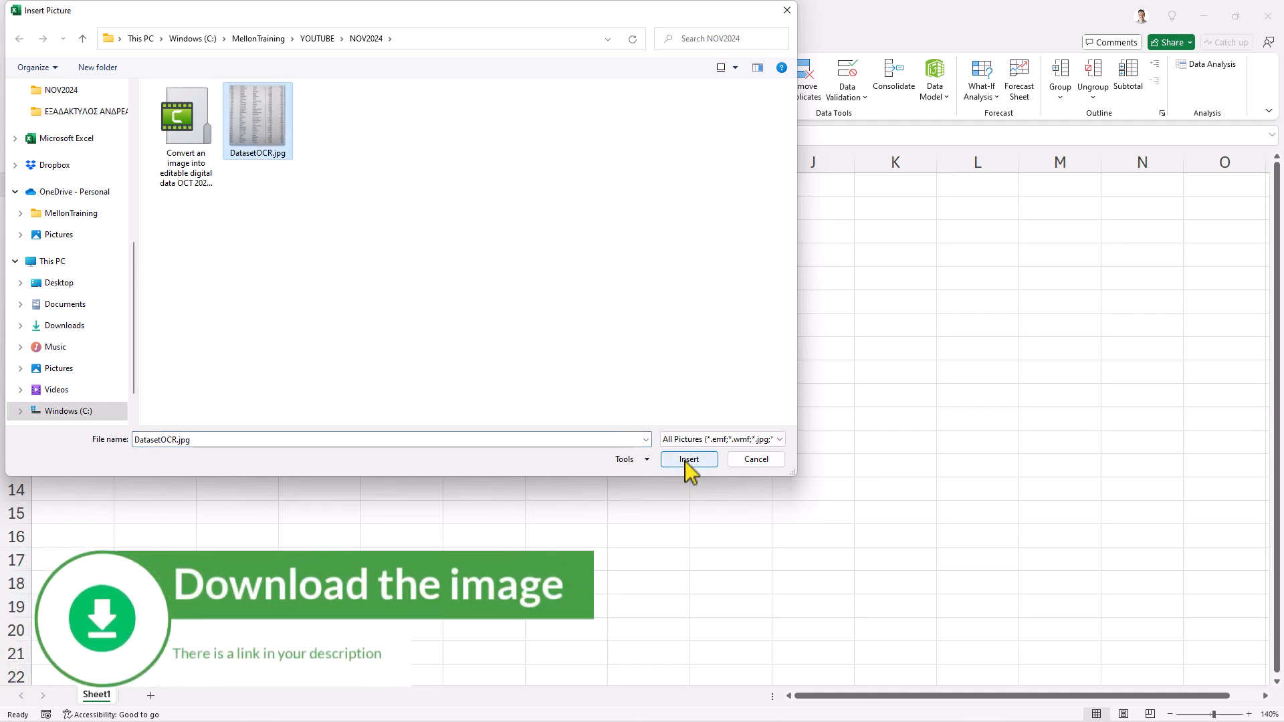
click(687, 459)
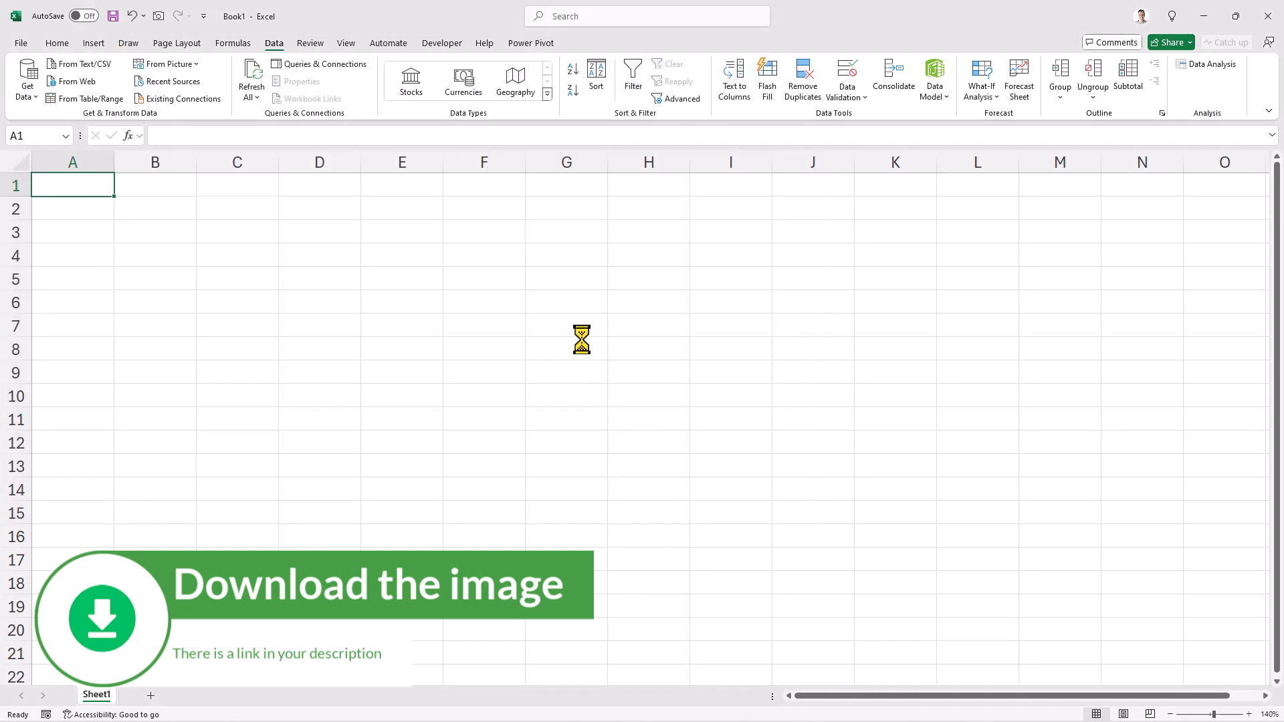
Step: Start reviewing the 36 flagged items of the converted sales table
click(163, 64)
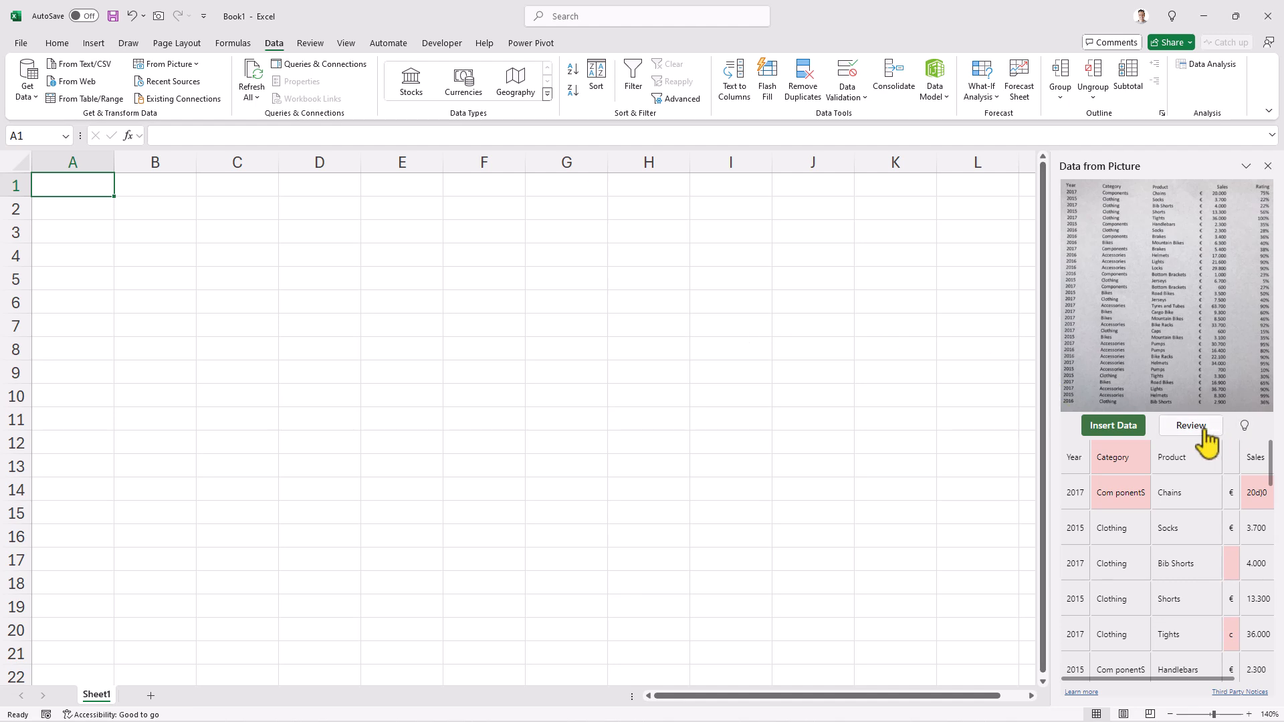
click(1190, 425)
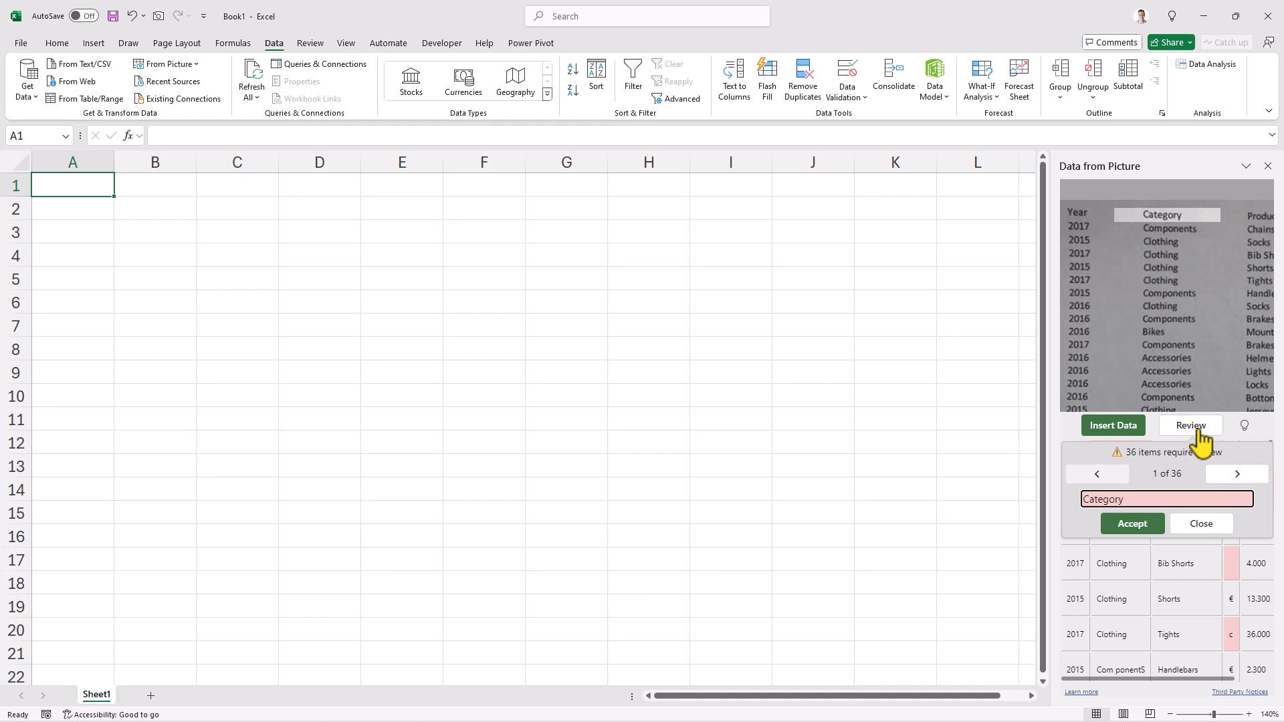
Step: Accept Components as the first row's category, leaving 35 items to review
click(1236, 473)
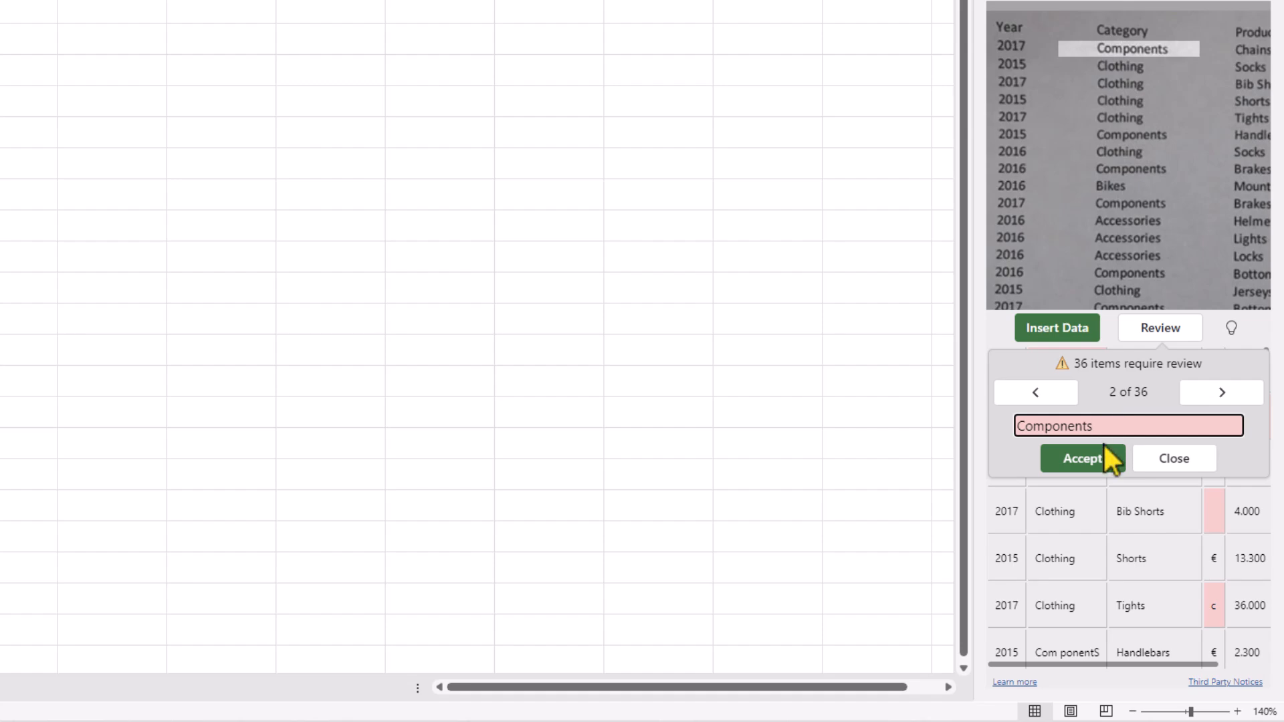
click(1082, 458)
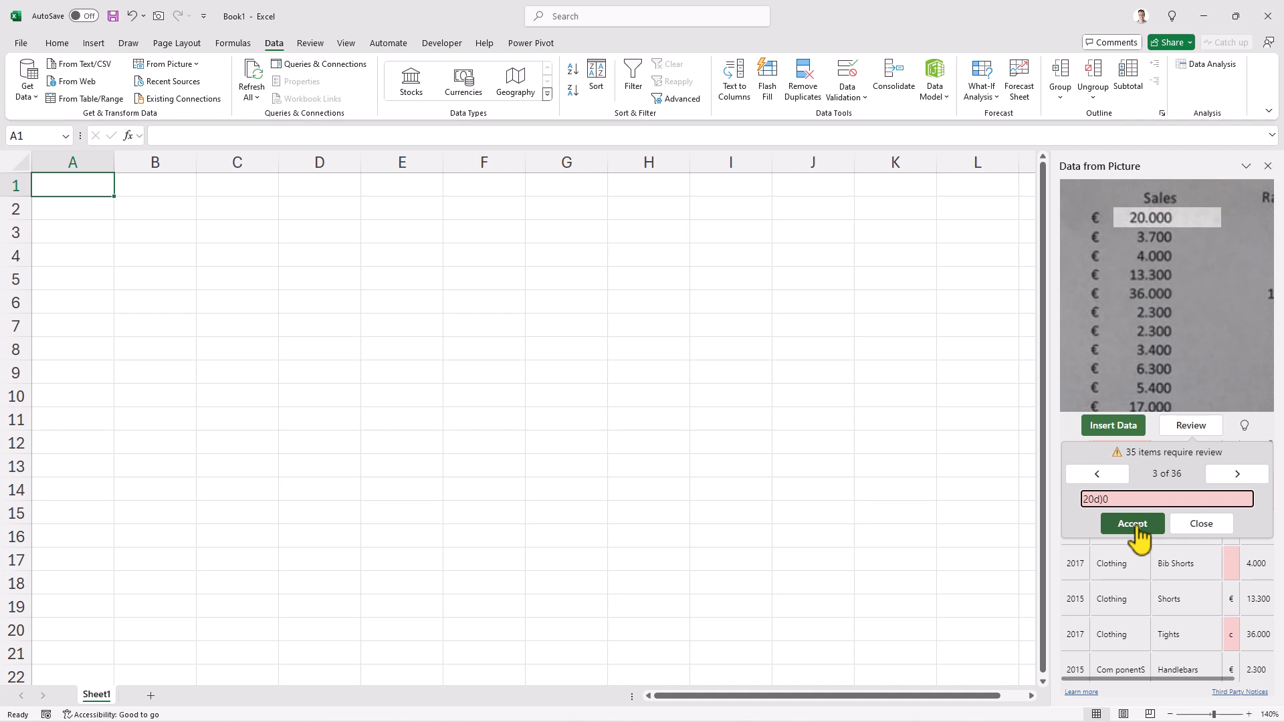
click(1132, 523)
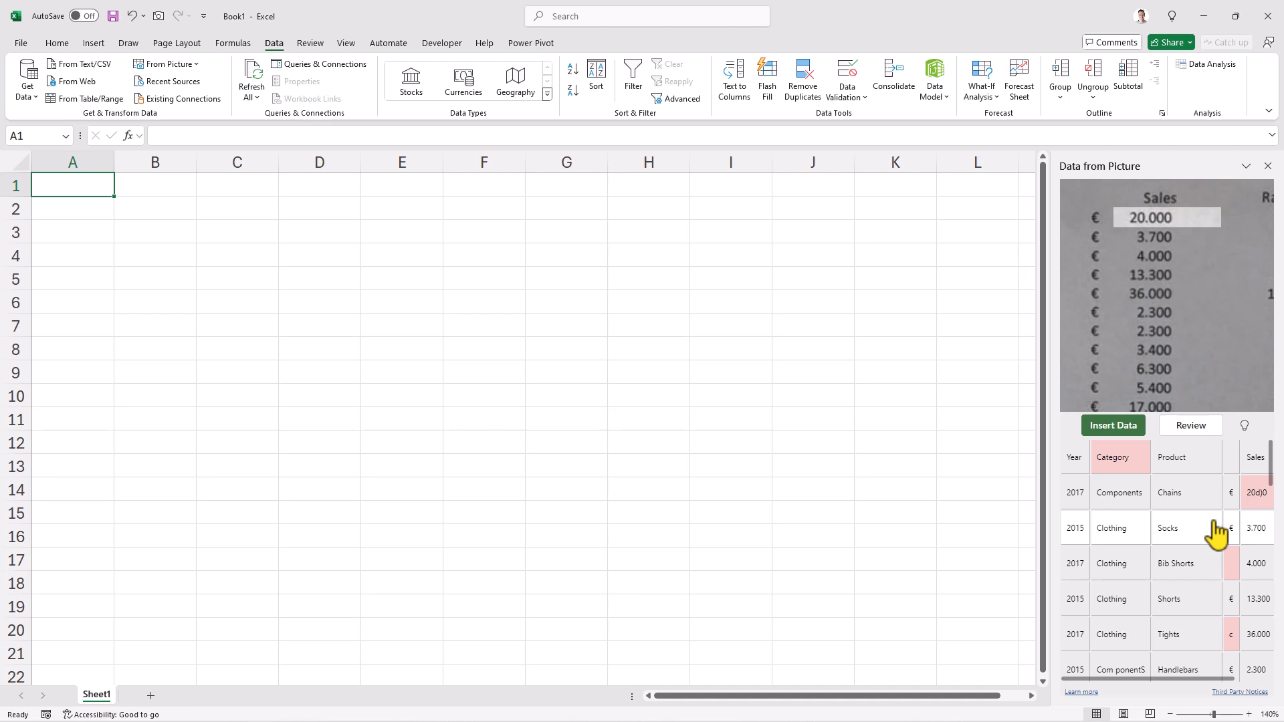
mouse_move(1220, 531)
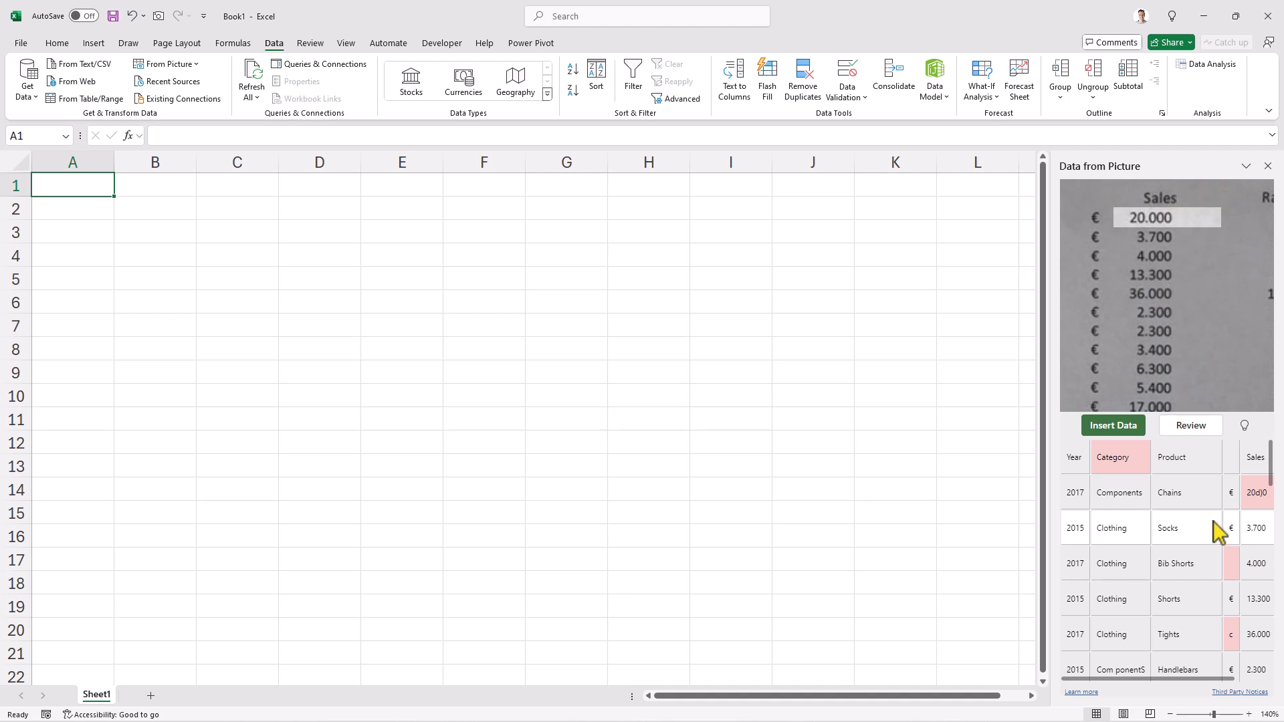
mouse_move(1111, 425)
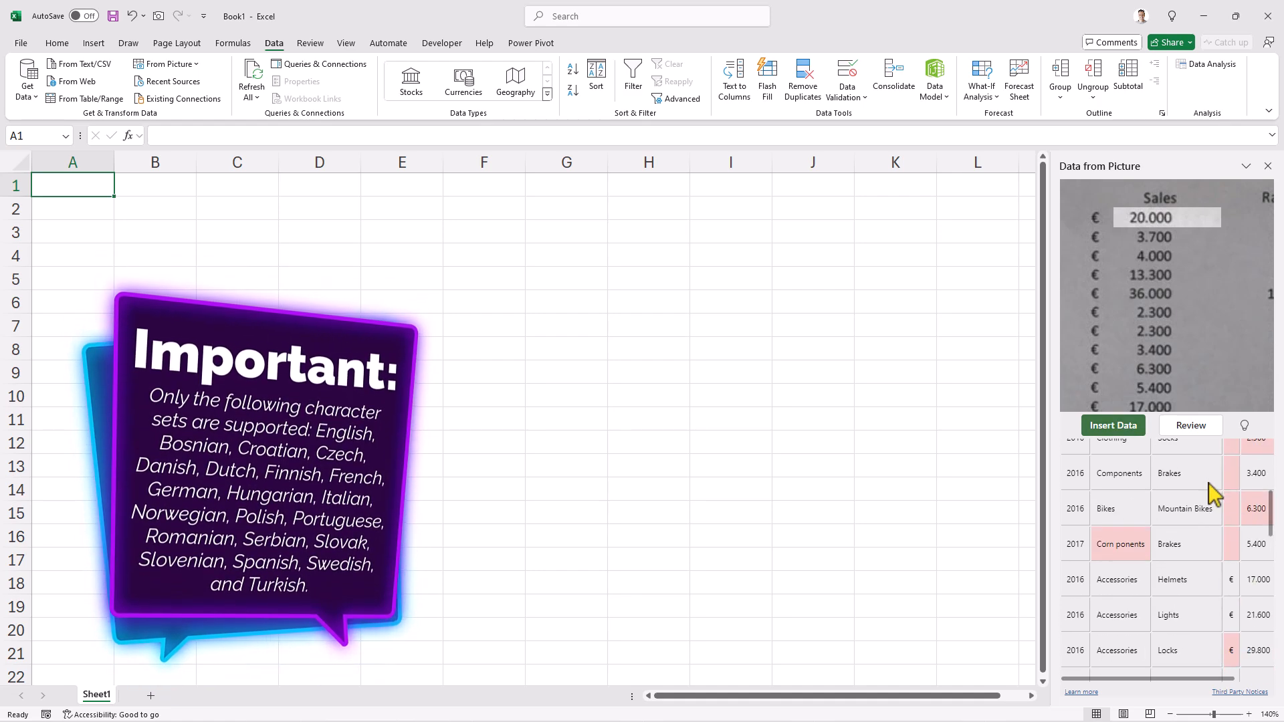
Step: Browse the converted table preview in the Data from Picture pane
scroll(down, 3)
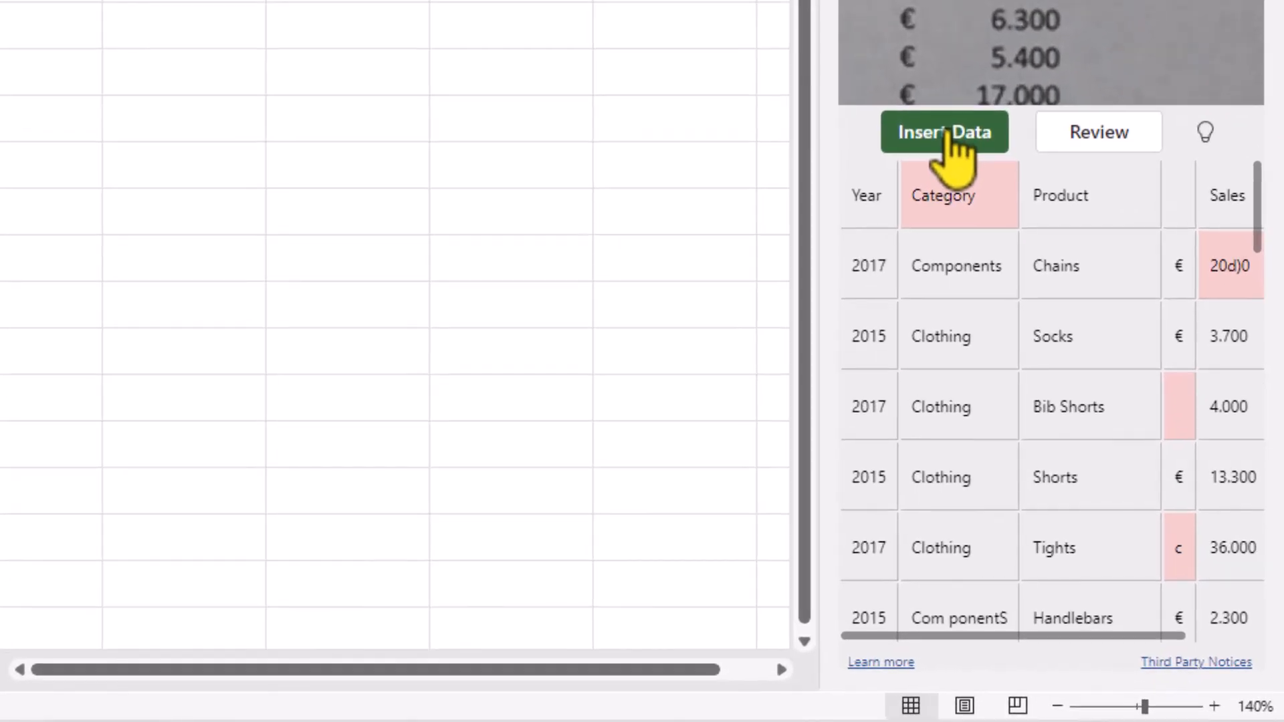
Step: Insert the recognized sales data into the sheet from A1 despite unreviewed items
click(945, 132)
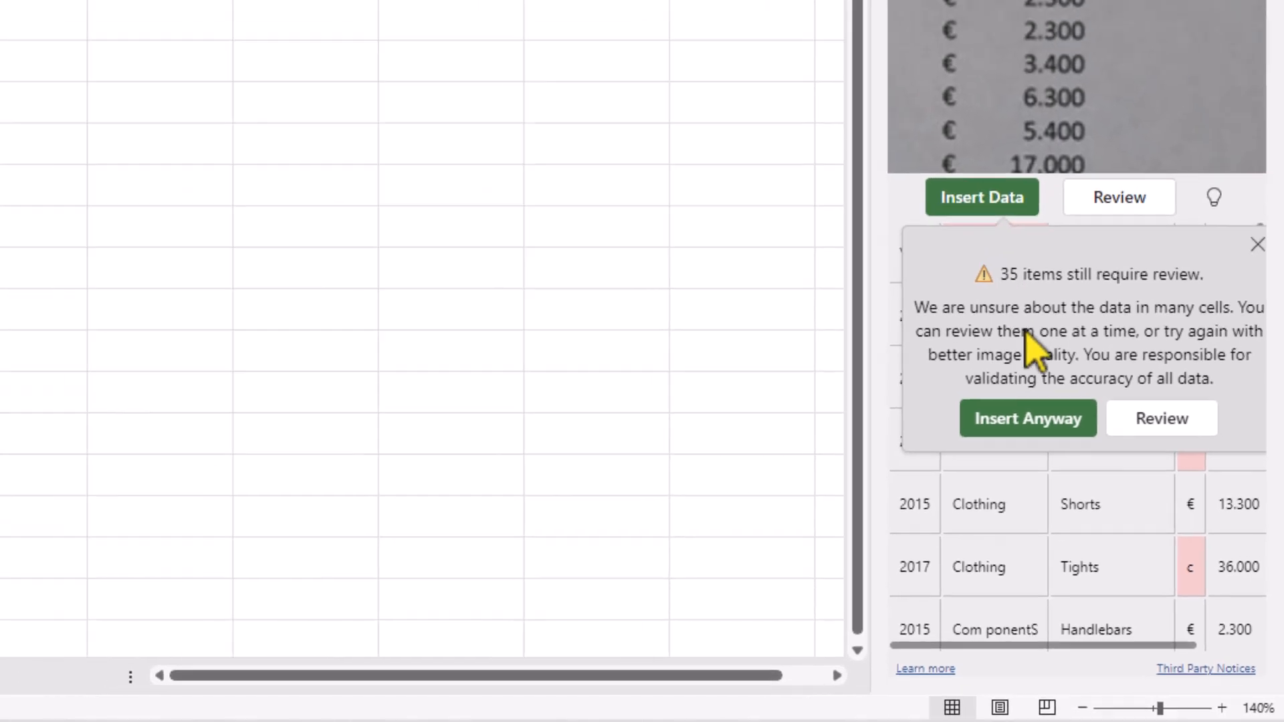
click(1027, 418)
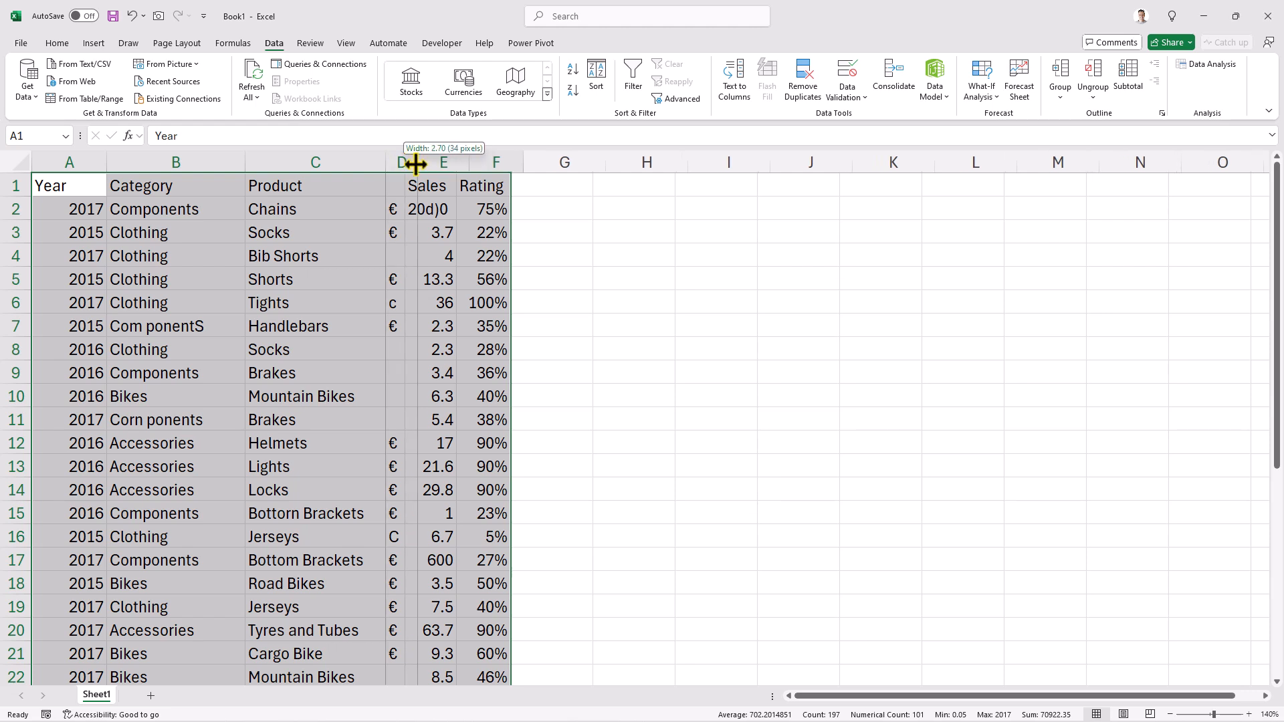
Step: Widen the currency, Sales and Rating columns and deselect the imported data
drag(415, 162, 576, 161)
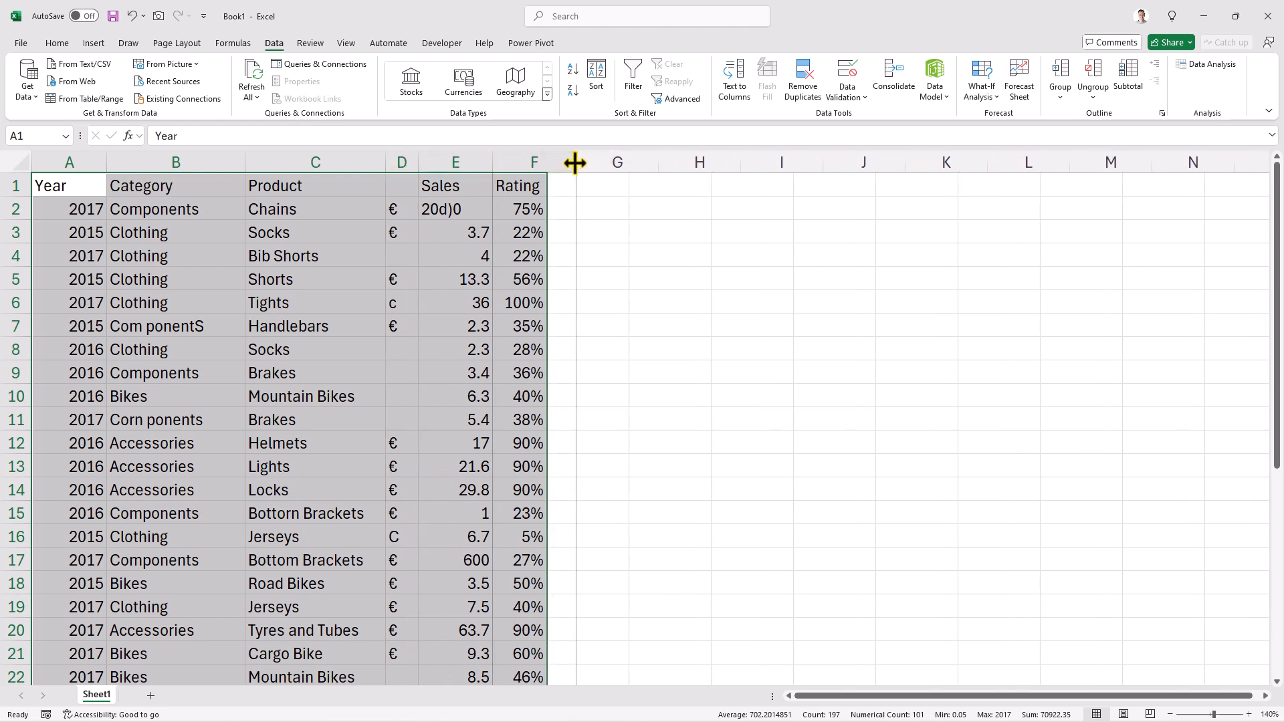
drag(574, 162, 578, 162)
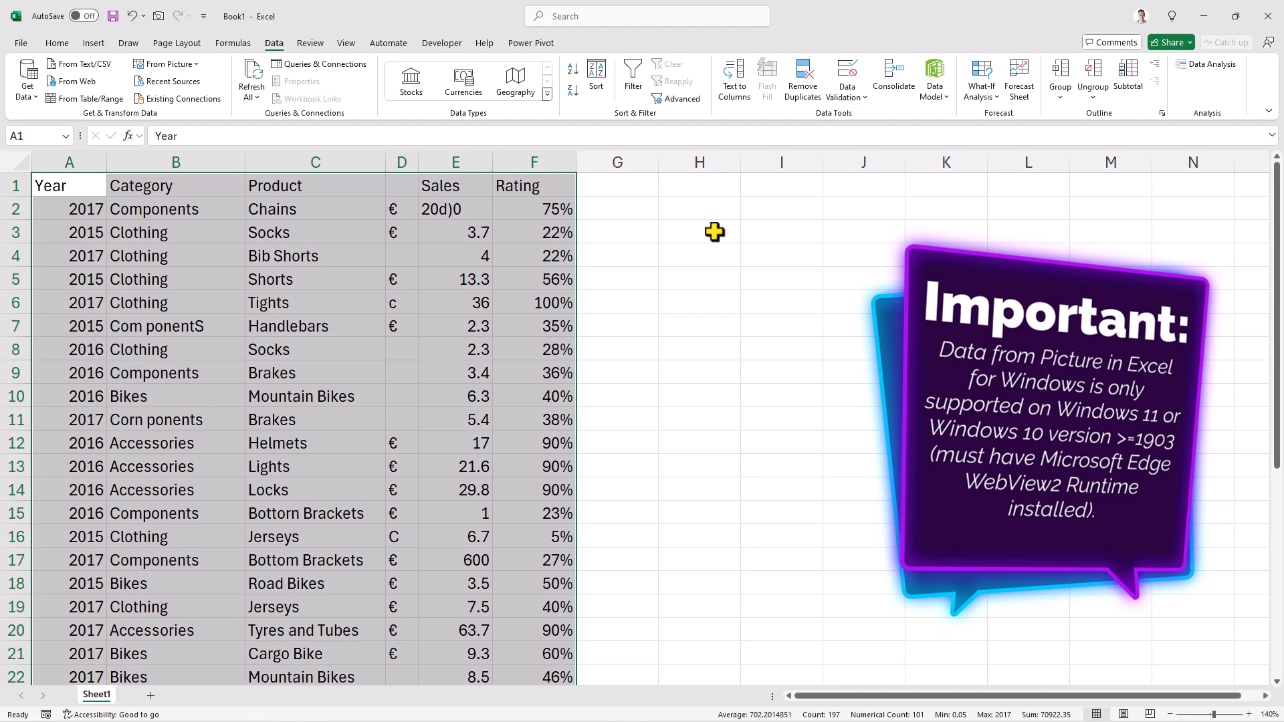
scroll(down, 3)
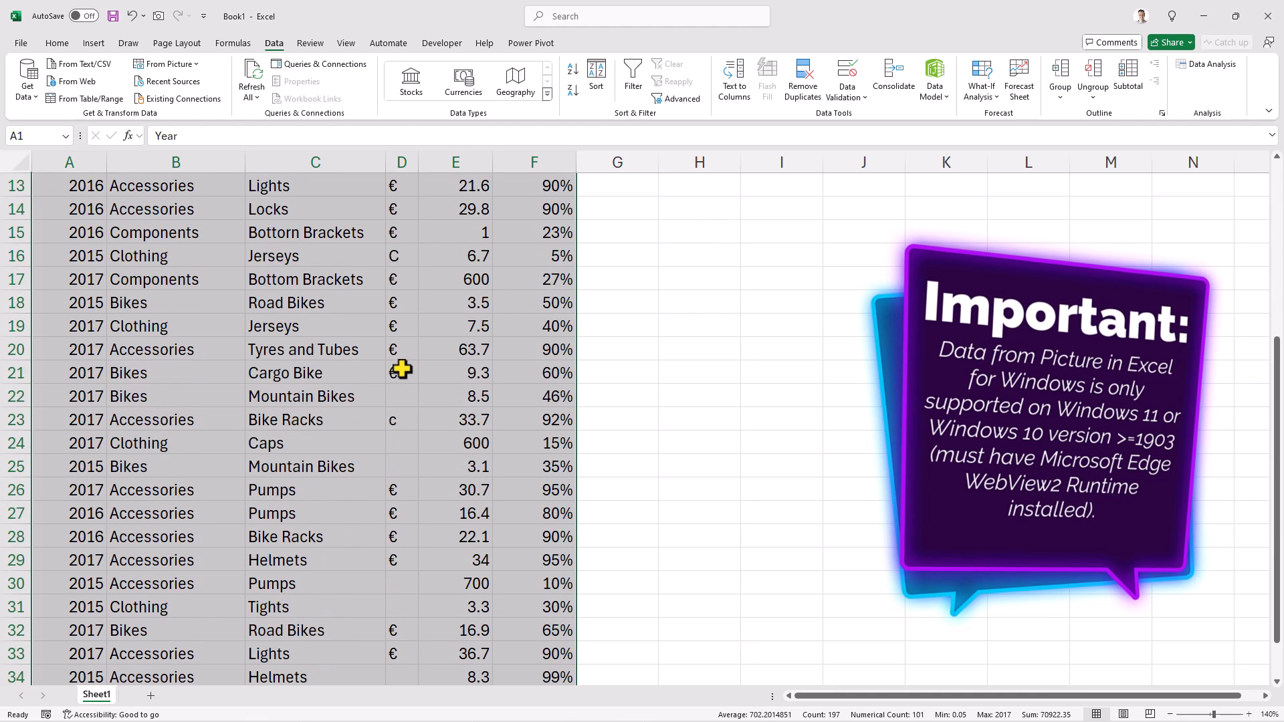
scroll(up, 3)
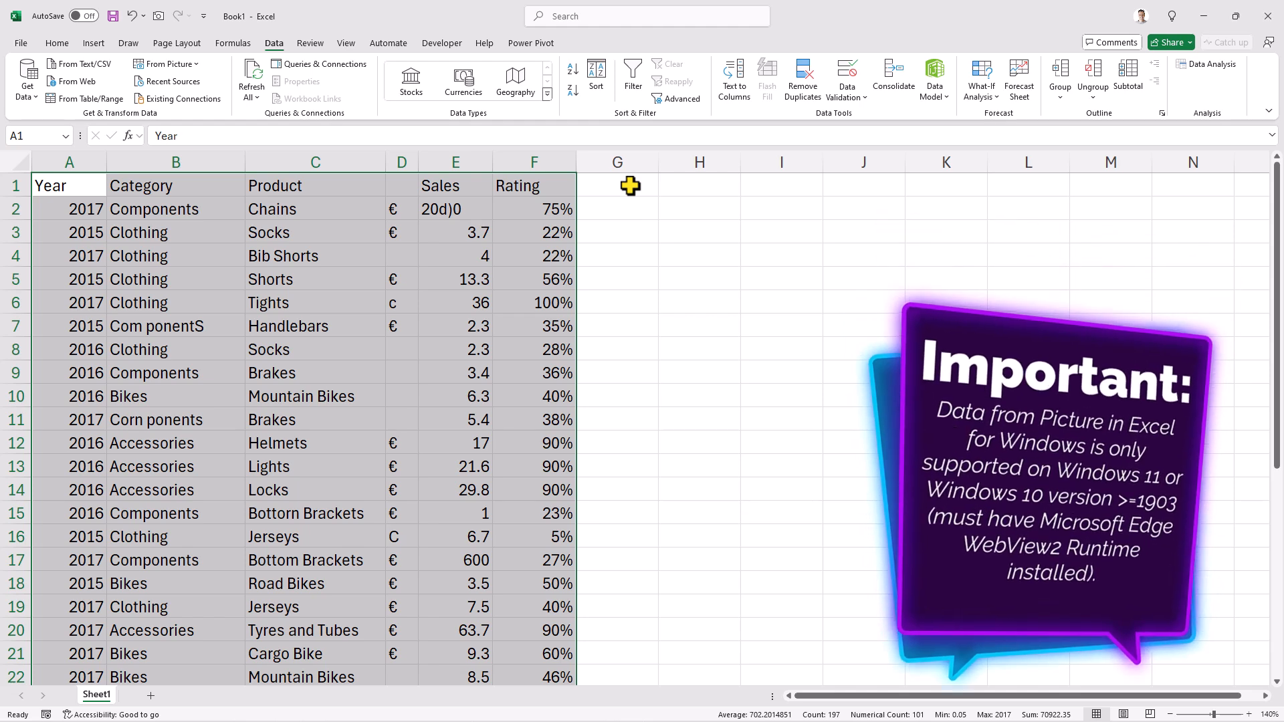
click(617, 185)
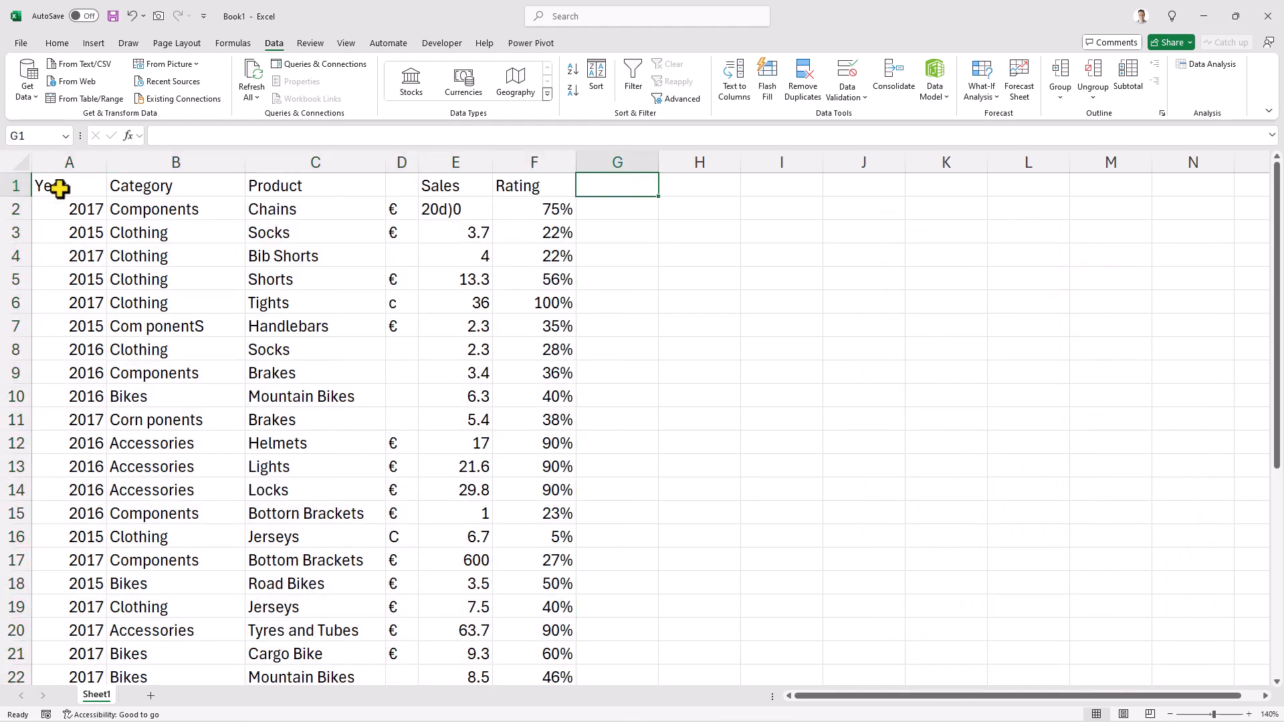
Step: Give the Year-to-Rating header row a purple fill with white bold text
click(56, 43)
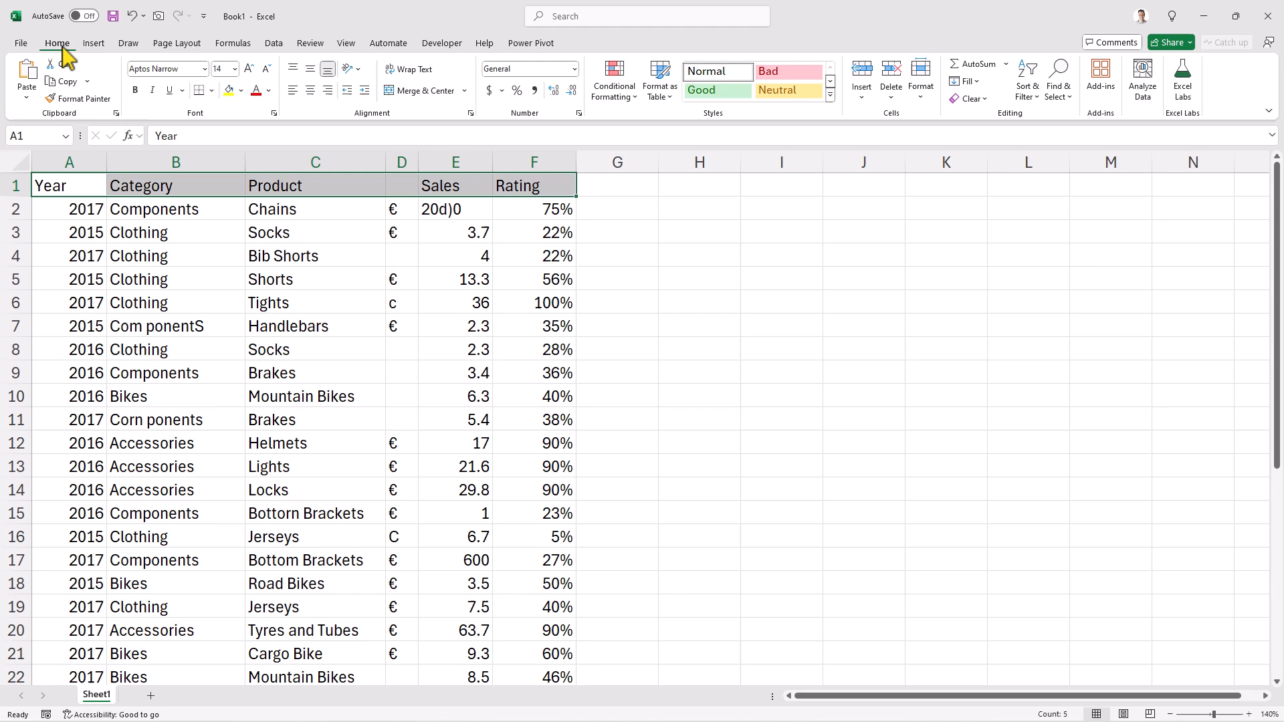
click(270, 89)
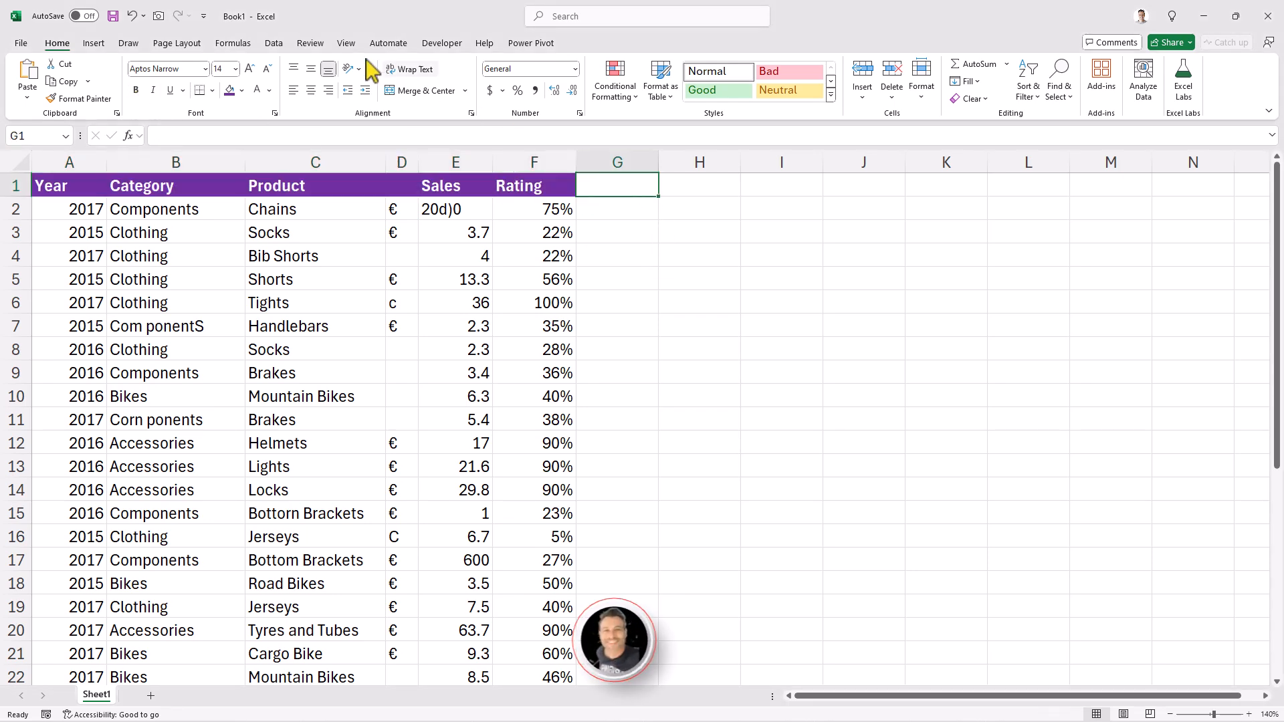
click(309, 43)
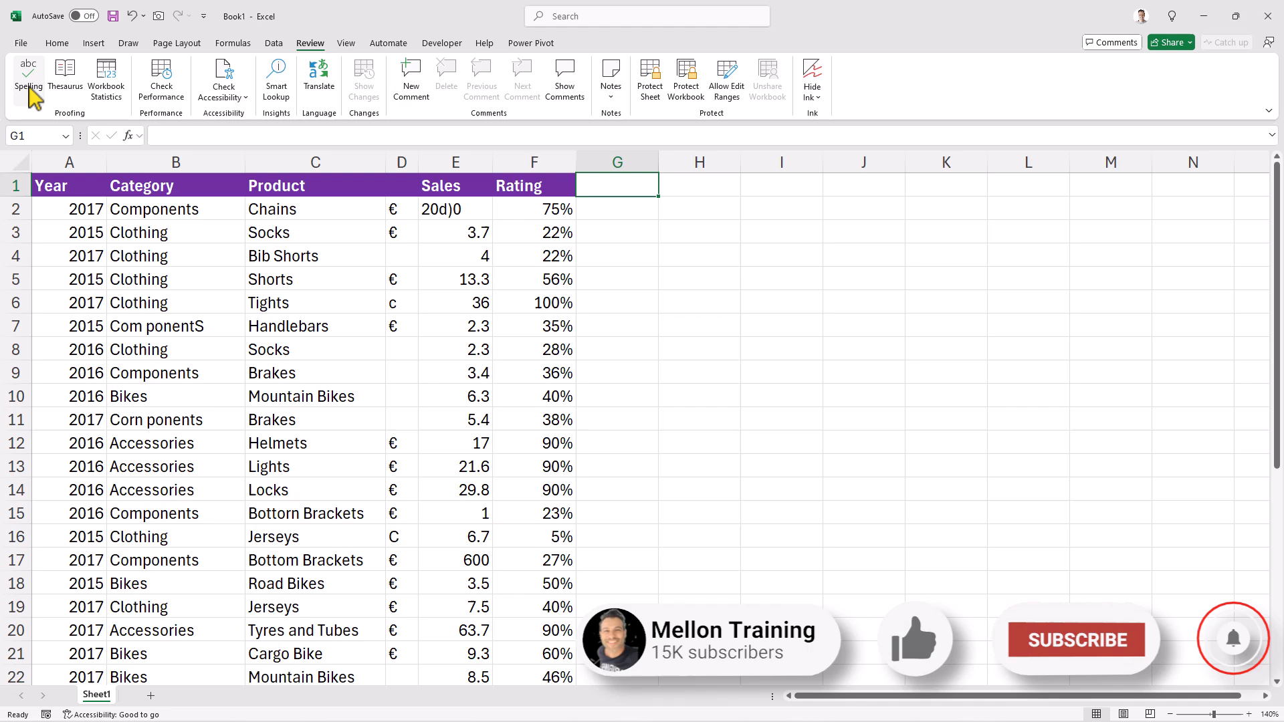
Step: Run Spelling, which flags 'Com ponentS' in B7, then cancel the check
click(29, 78)
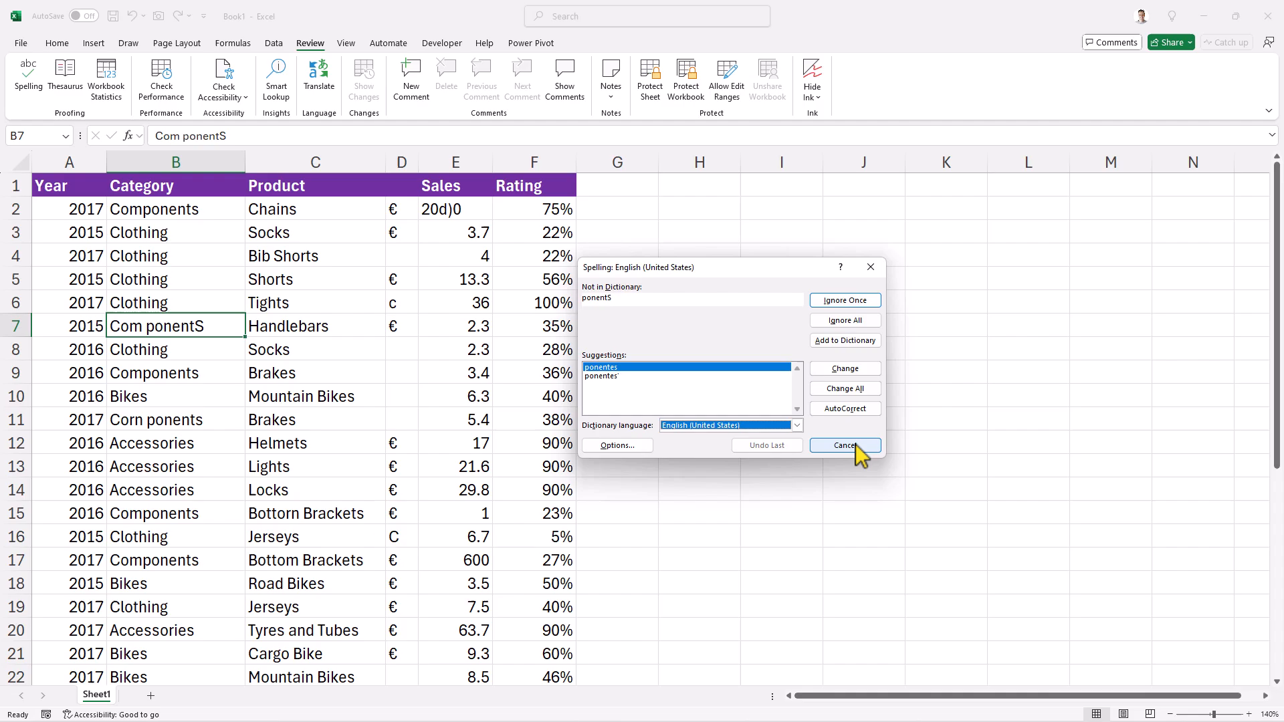
click(844, 444)
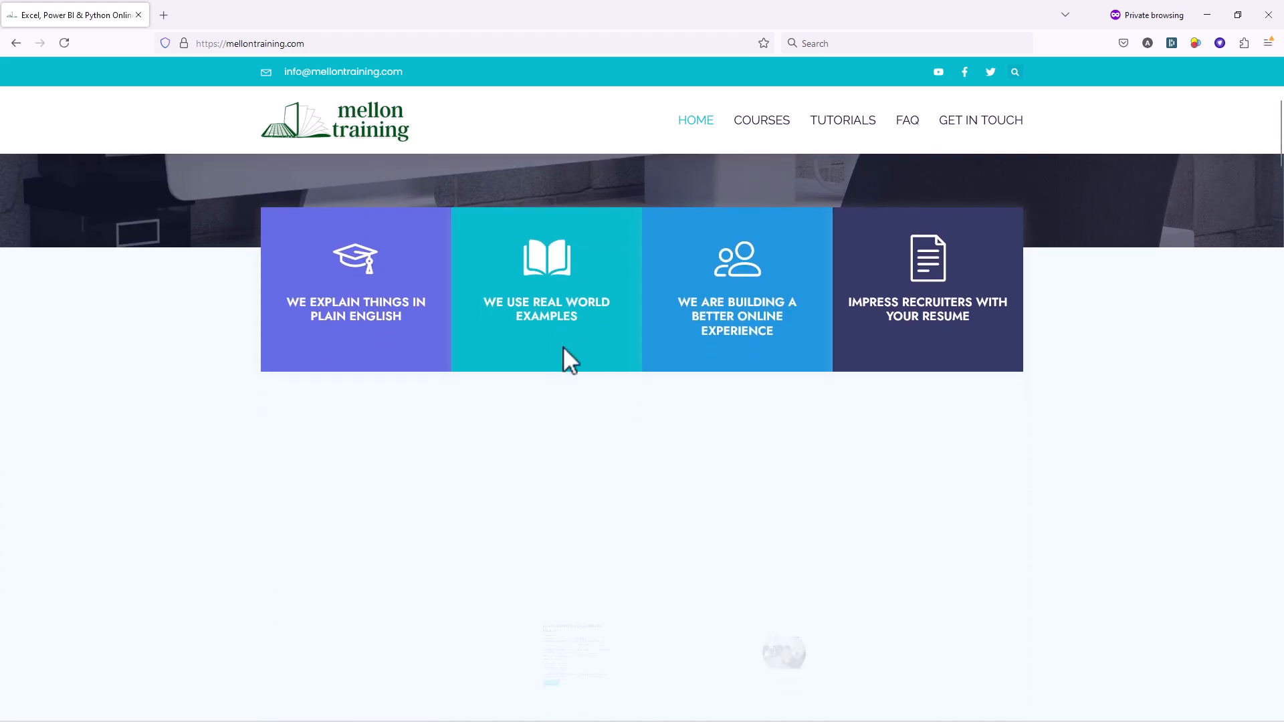
Step: Go from the Mellon Training home page to the COURSES page
scroll(down, 3)
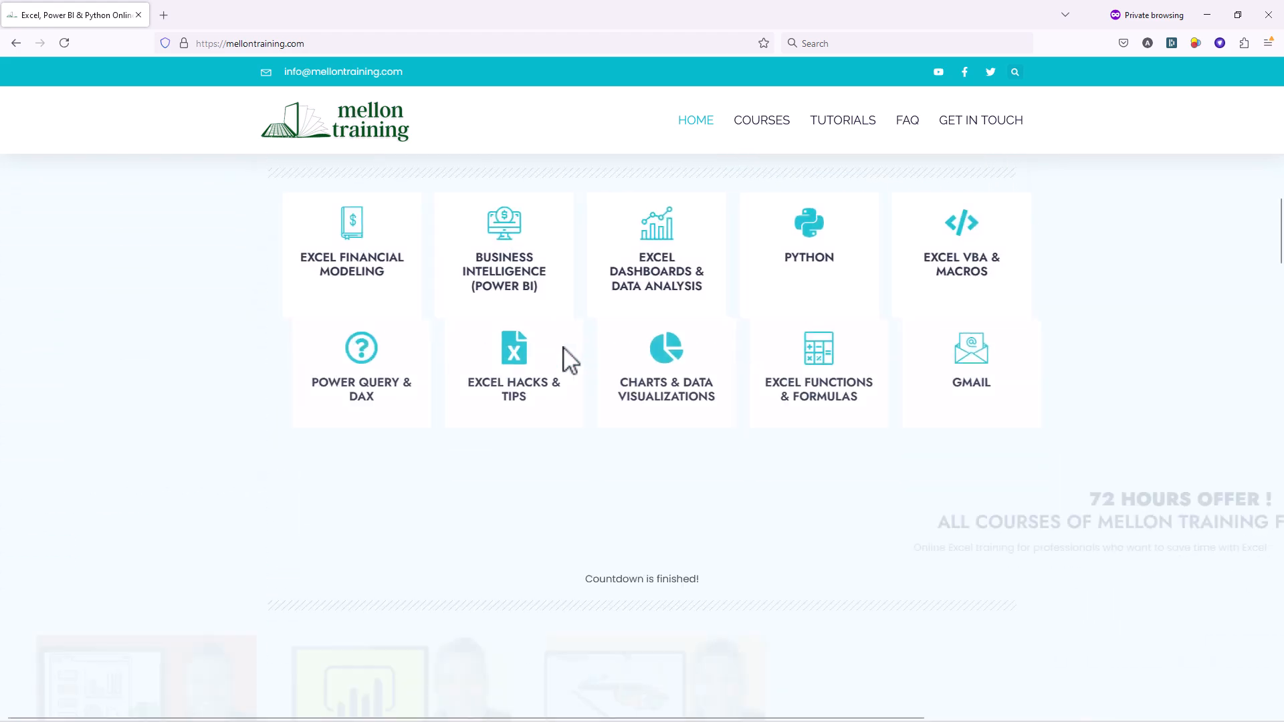
scroll(down, 3)
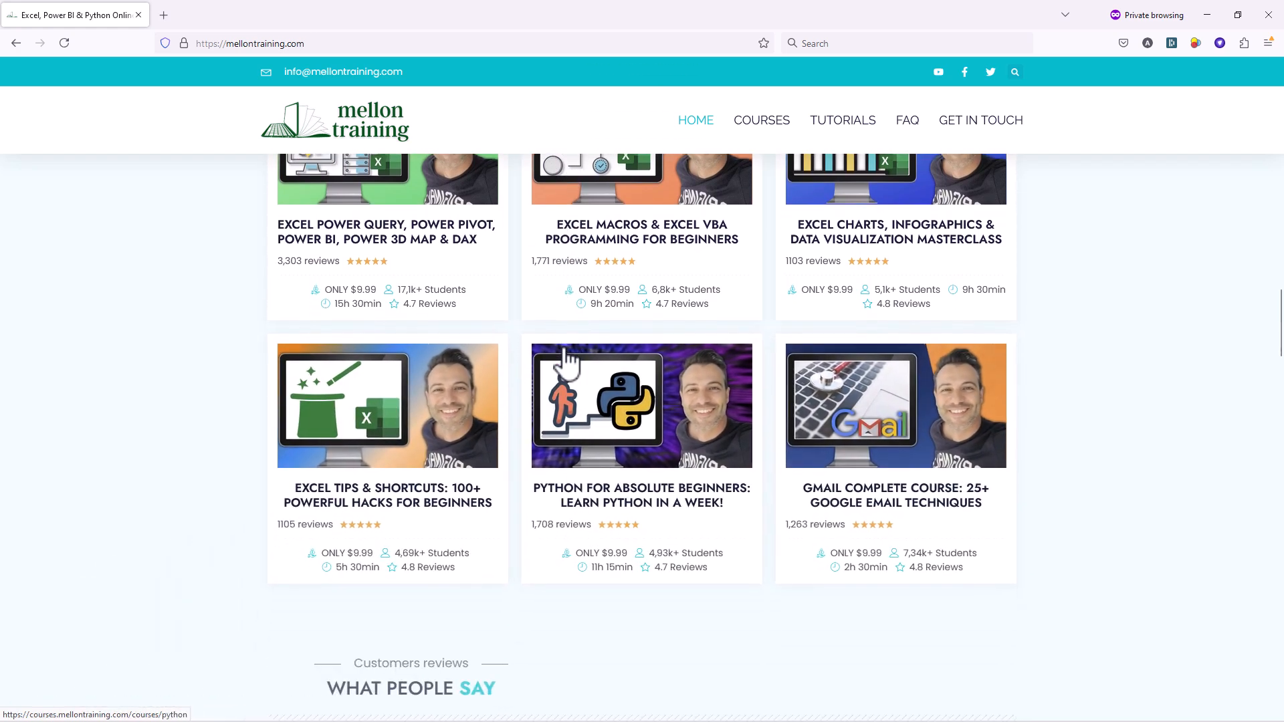
click(761, 121)
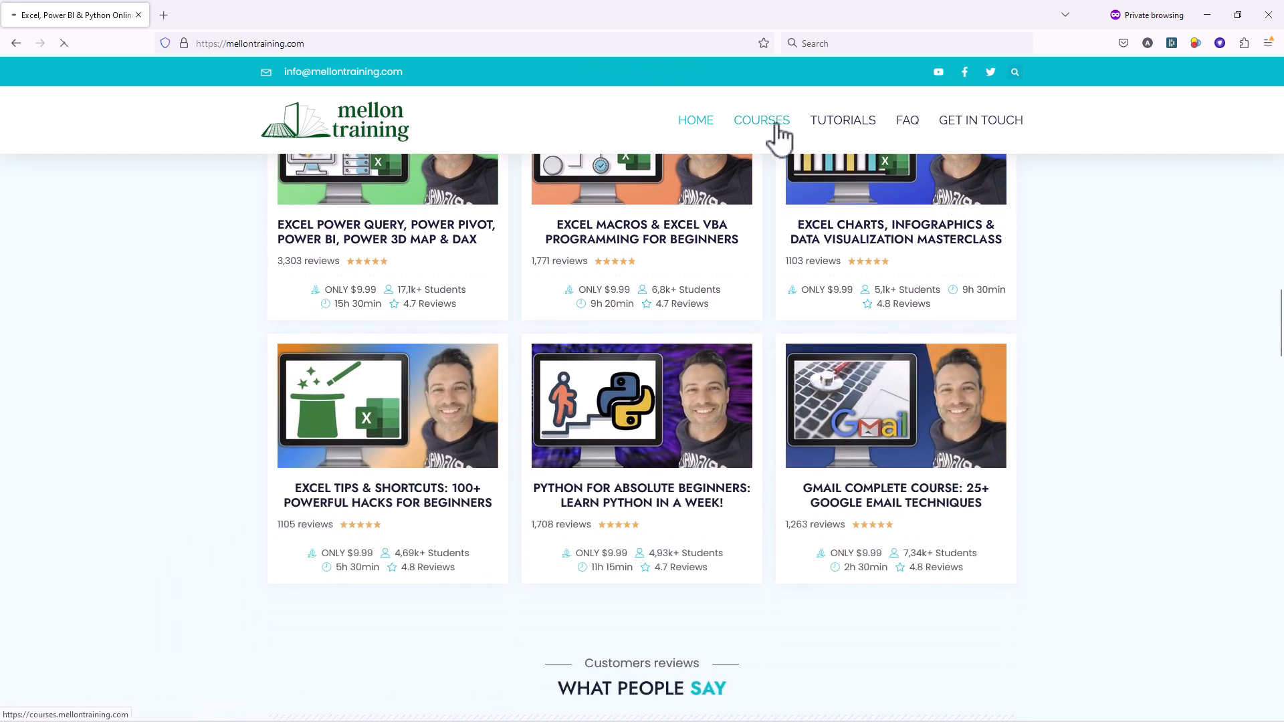
click(761, 120)
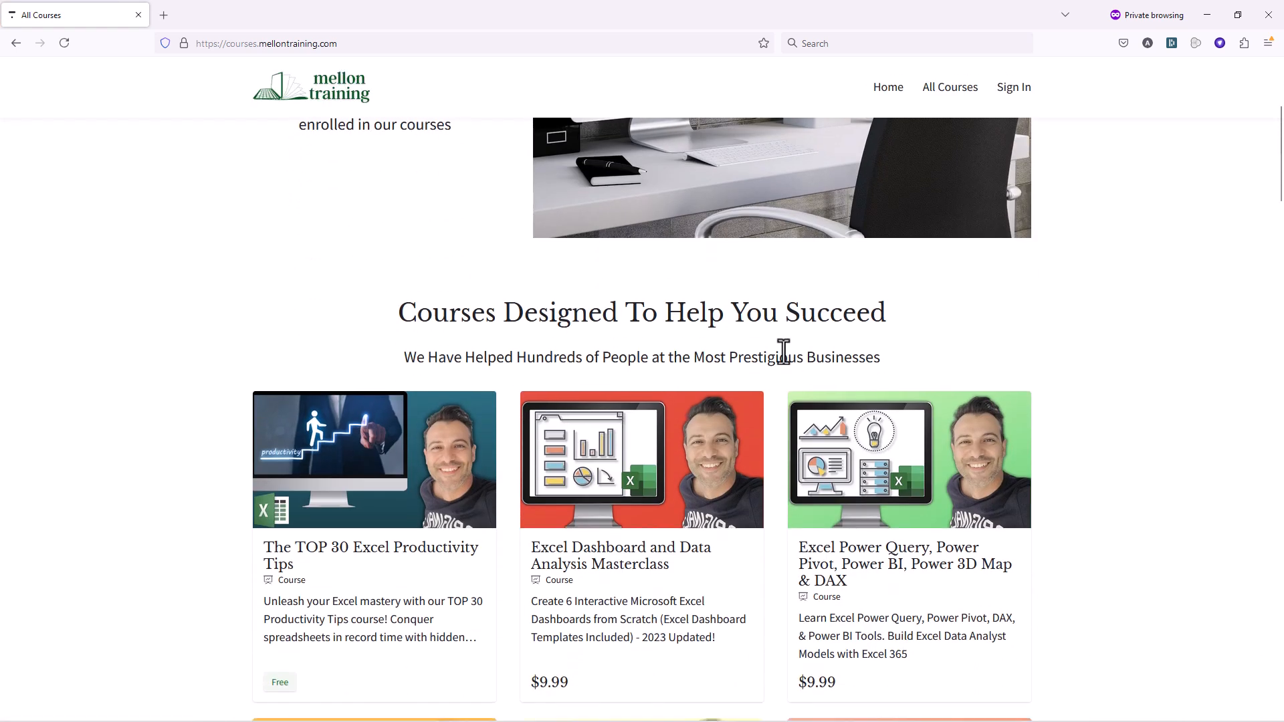
Step: Open the full collection listing Excel, Power BI and Python courses
scroll(down, 3)
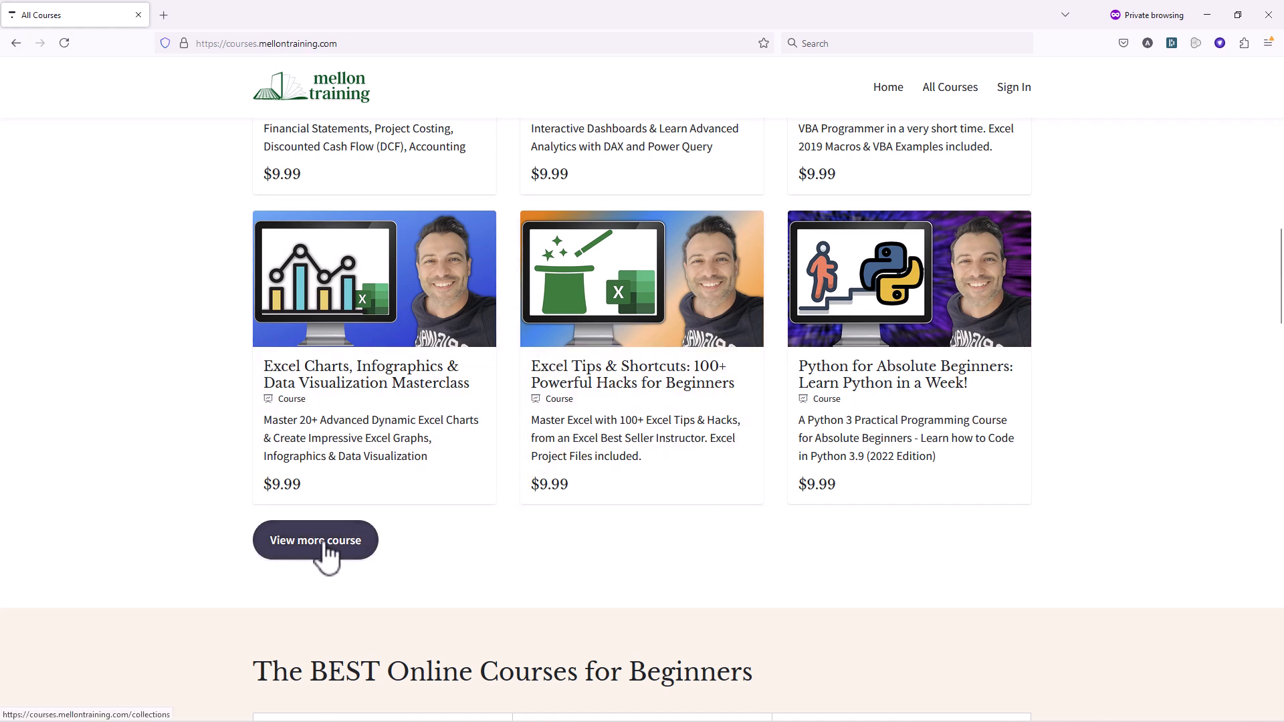
click(316, 540)
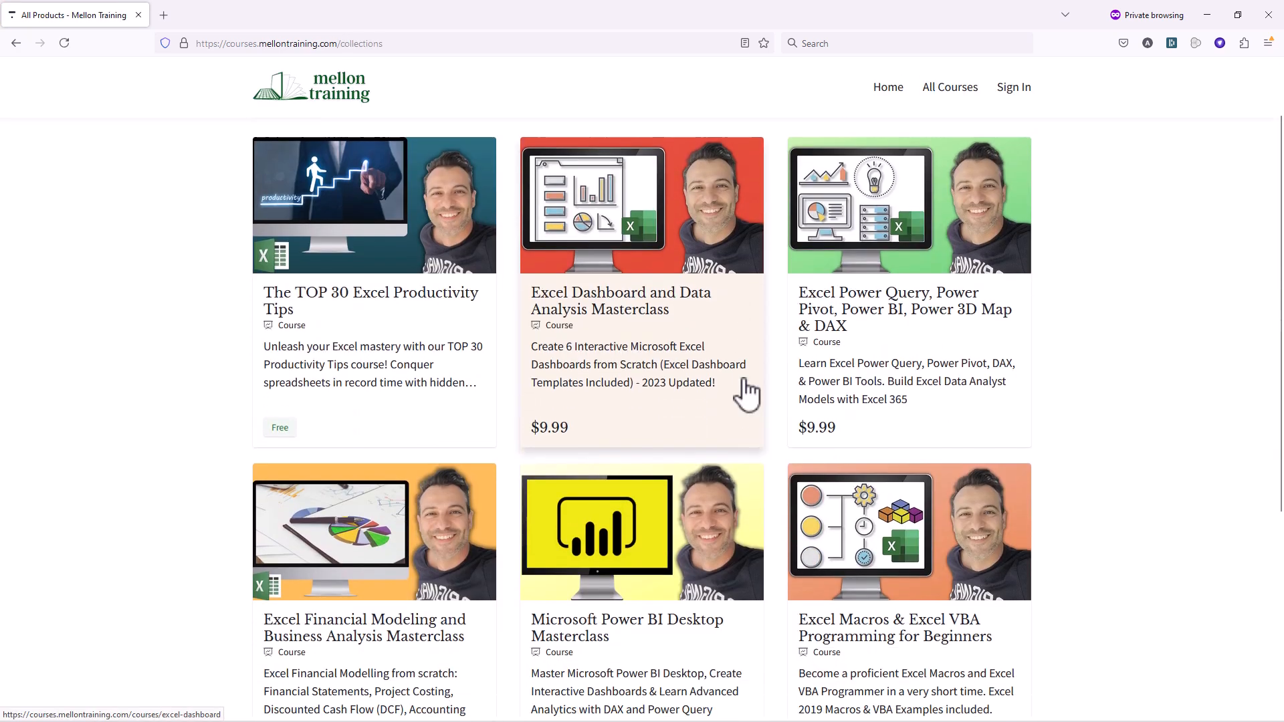